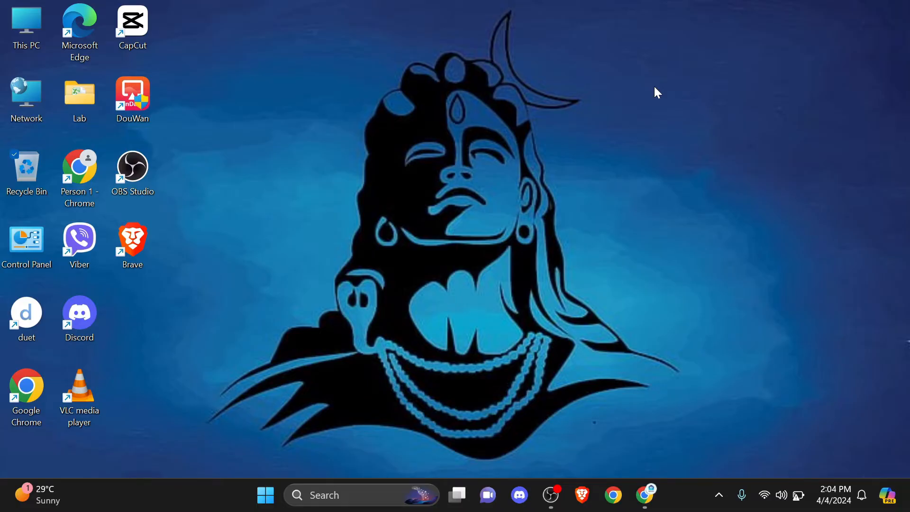
mouse_move(656, 210)
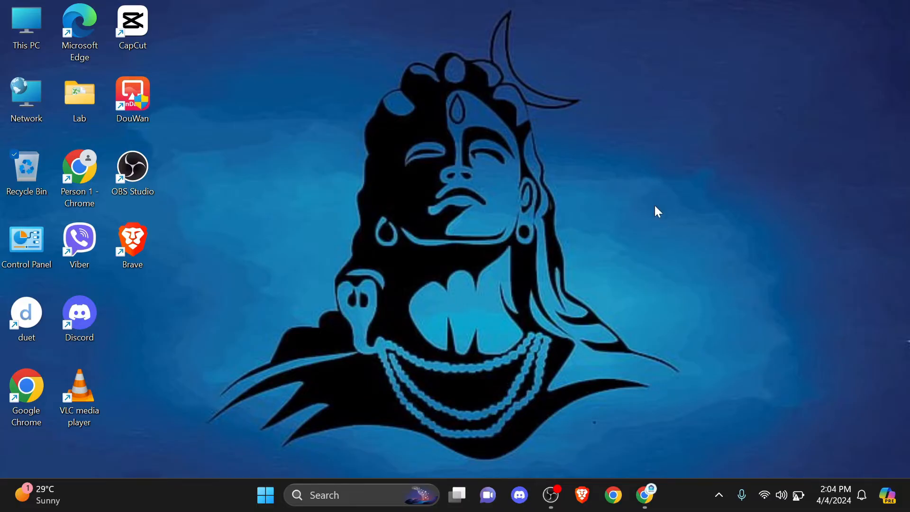
mouse_move(599, 257)
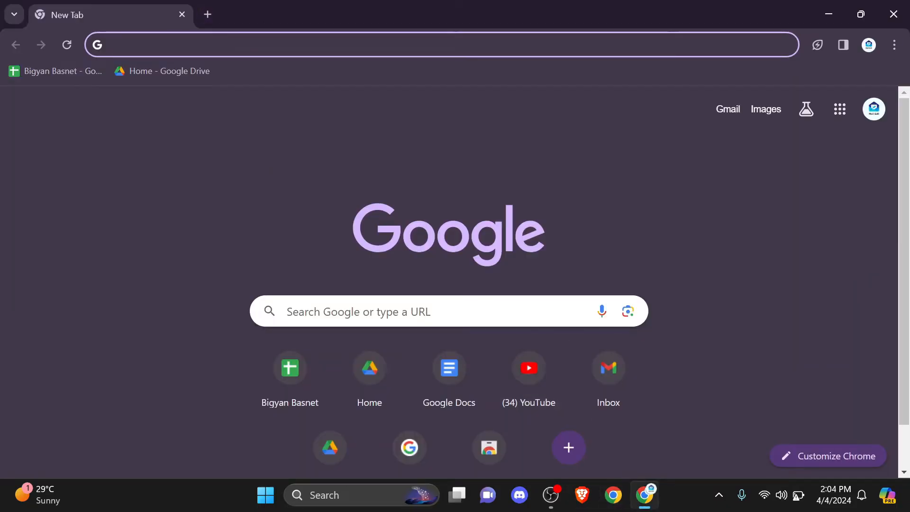
- Search Google for 'bnsf employee login' with corrected spelling and locate the User Login result
type("bnsf employee login")
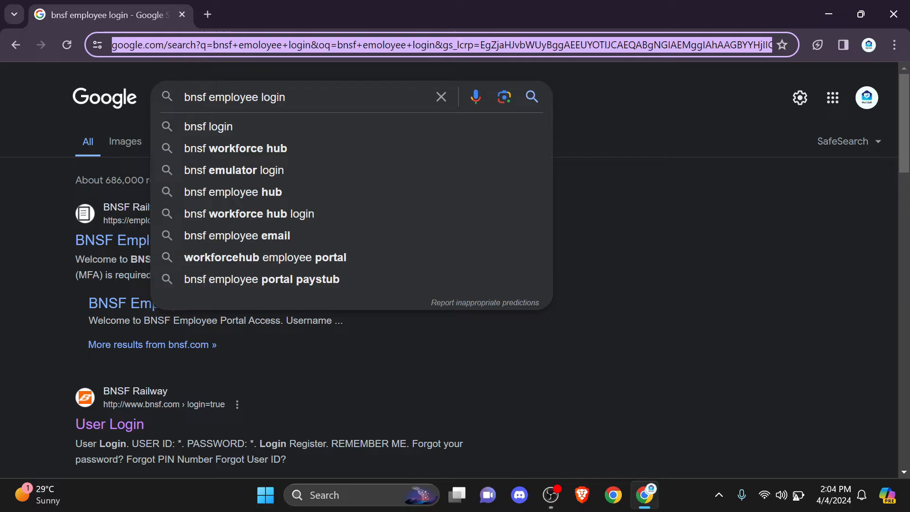
left_click(406, 44)
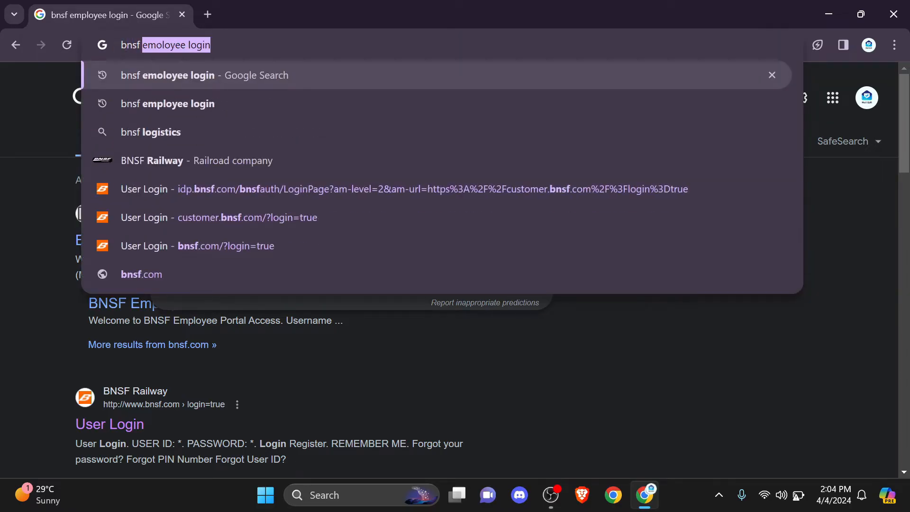
left_click(168, 103)
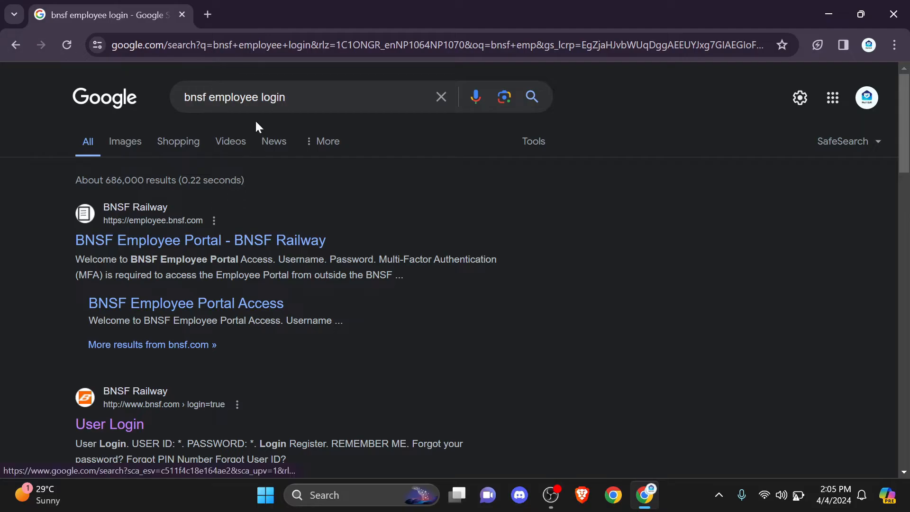
scroll("down", 3)
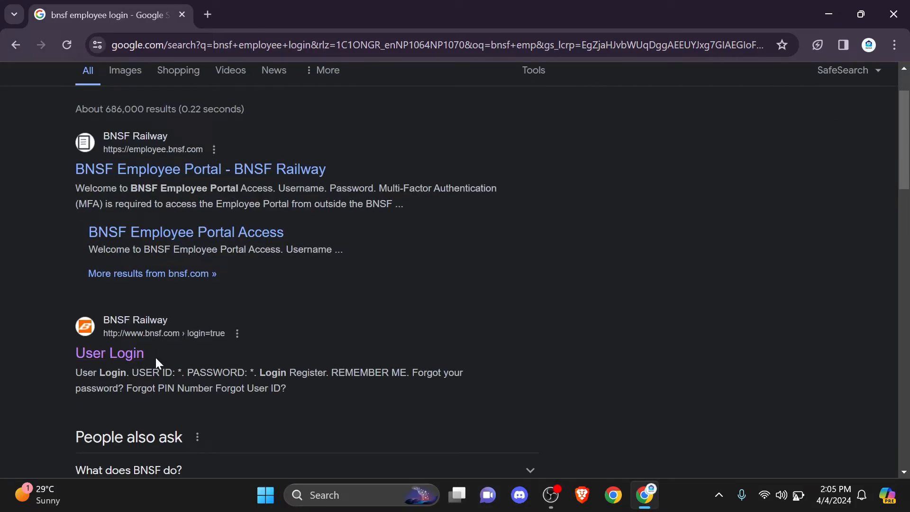
mouse_move(109, 353)
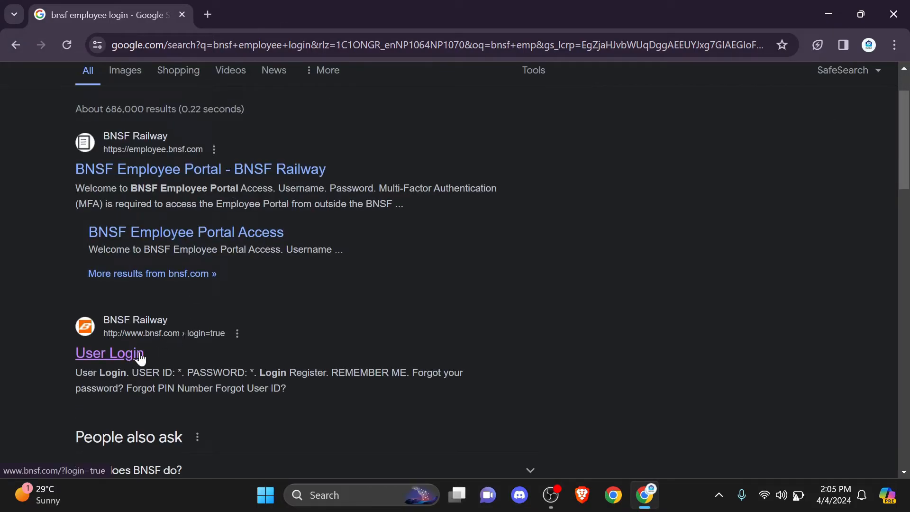
- Open the BNSF User Login page from the search result
left_click(109, 353)
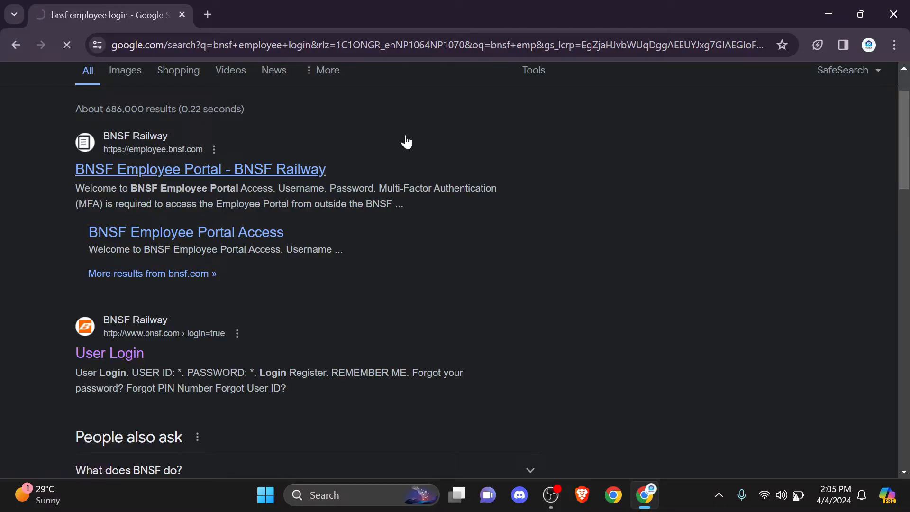
left_click(109, 353)
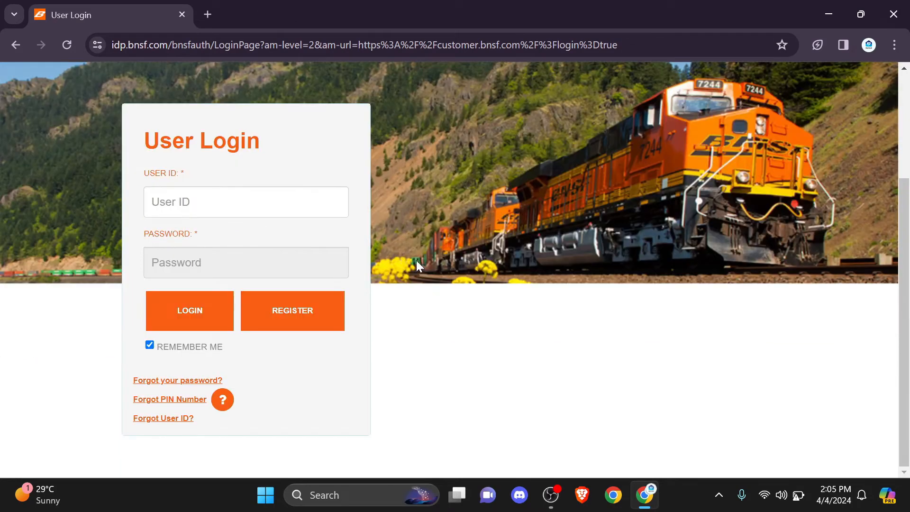
mouse_move(187, 167)
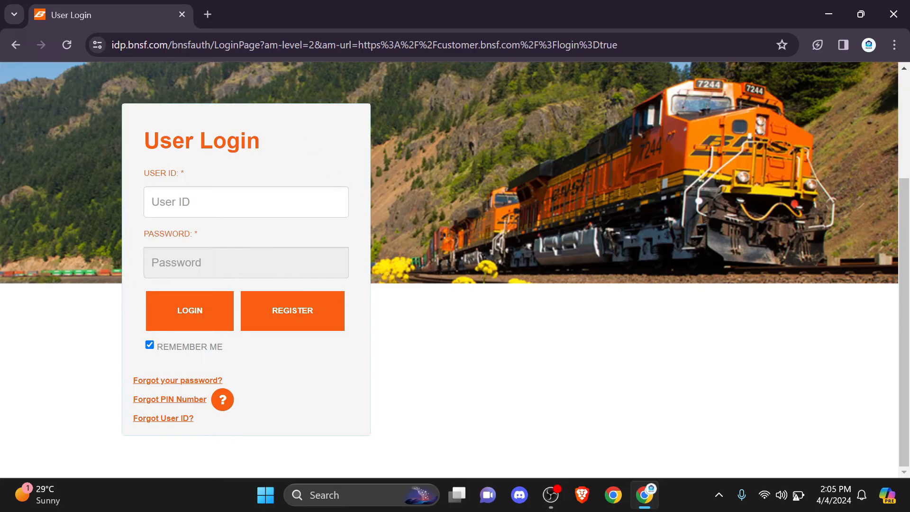
mouse_move(320, 325)
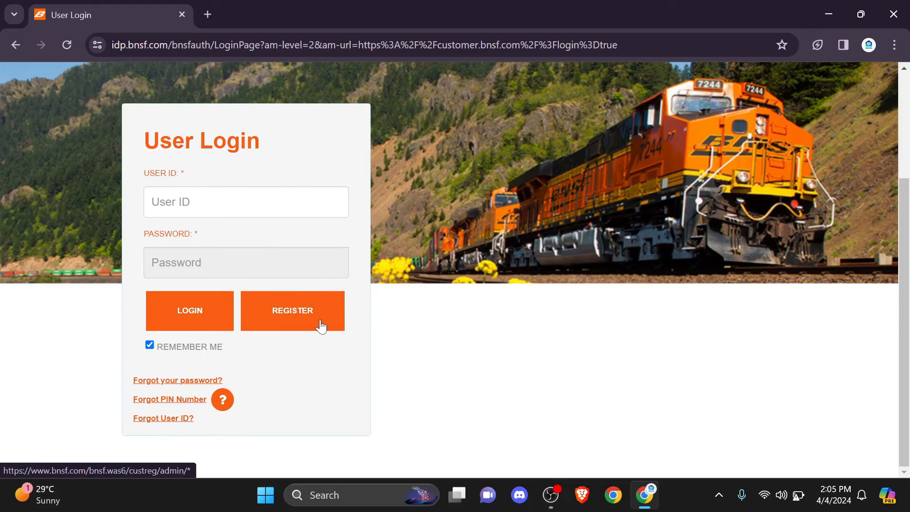